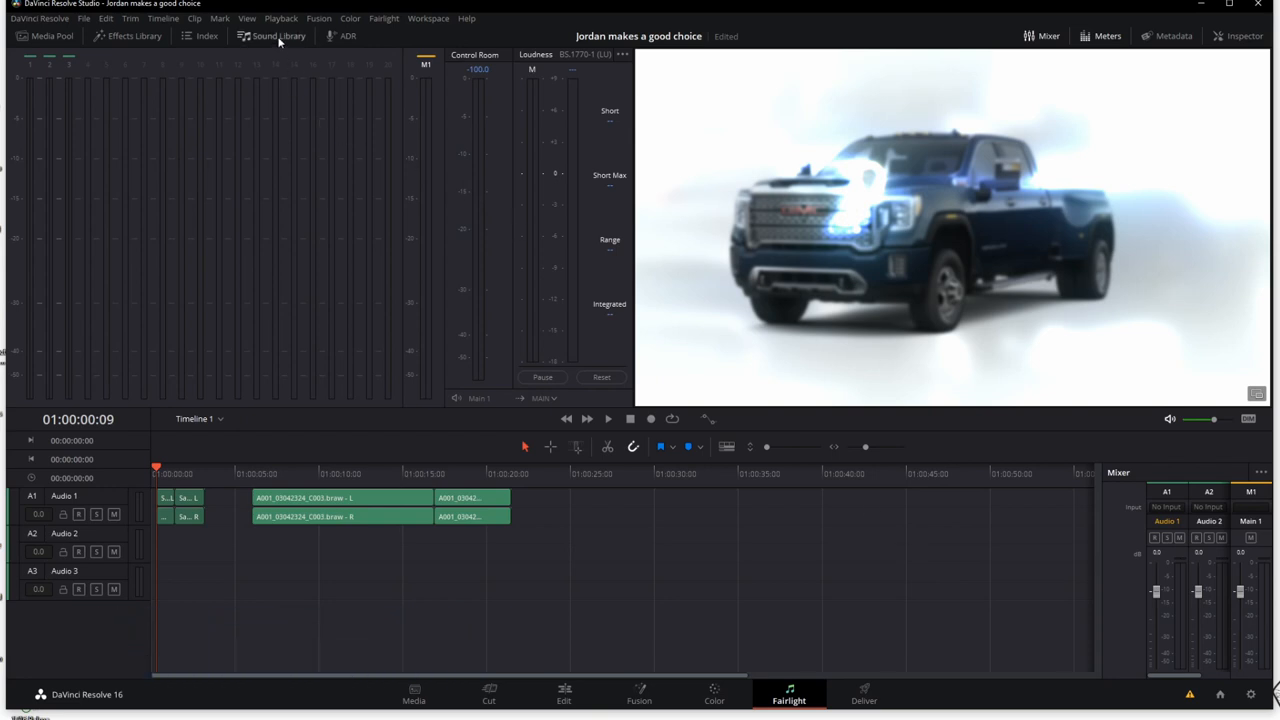
- Open the Sound Library panel on the Fairlight page to see the free library download offer
click(277, 36)
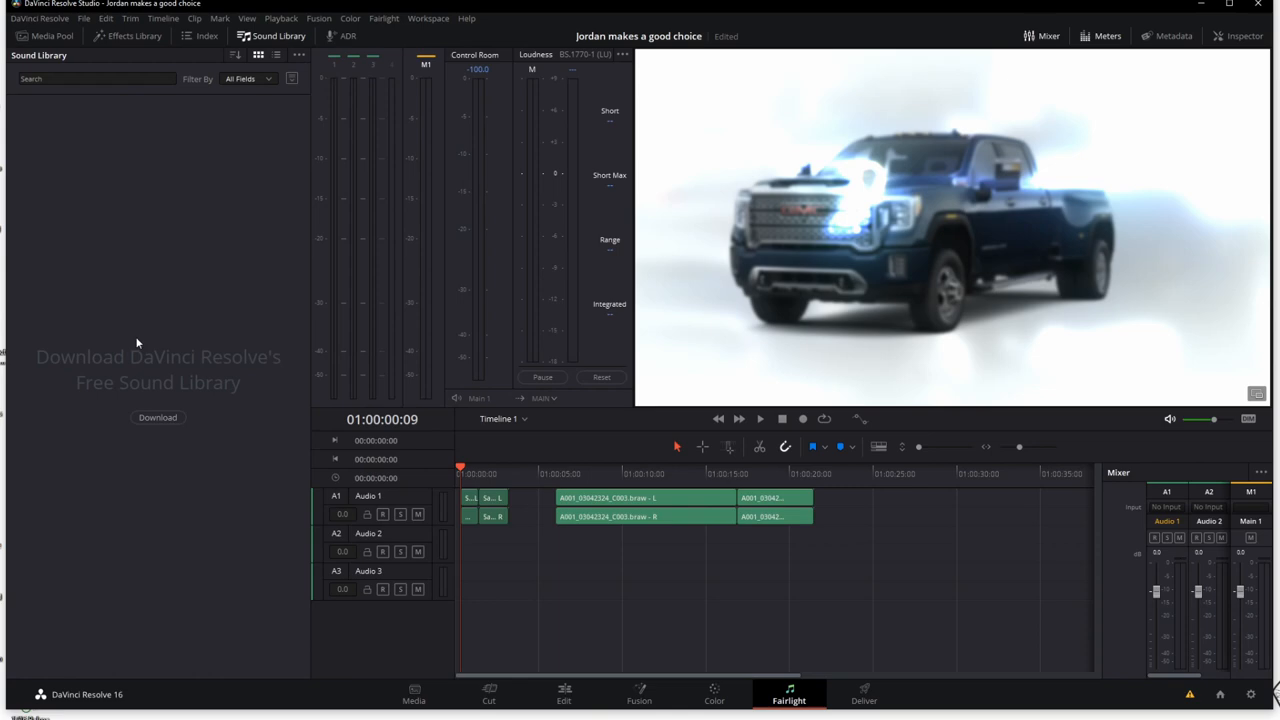
mouse_move(197, 416)
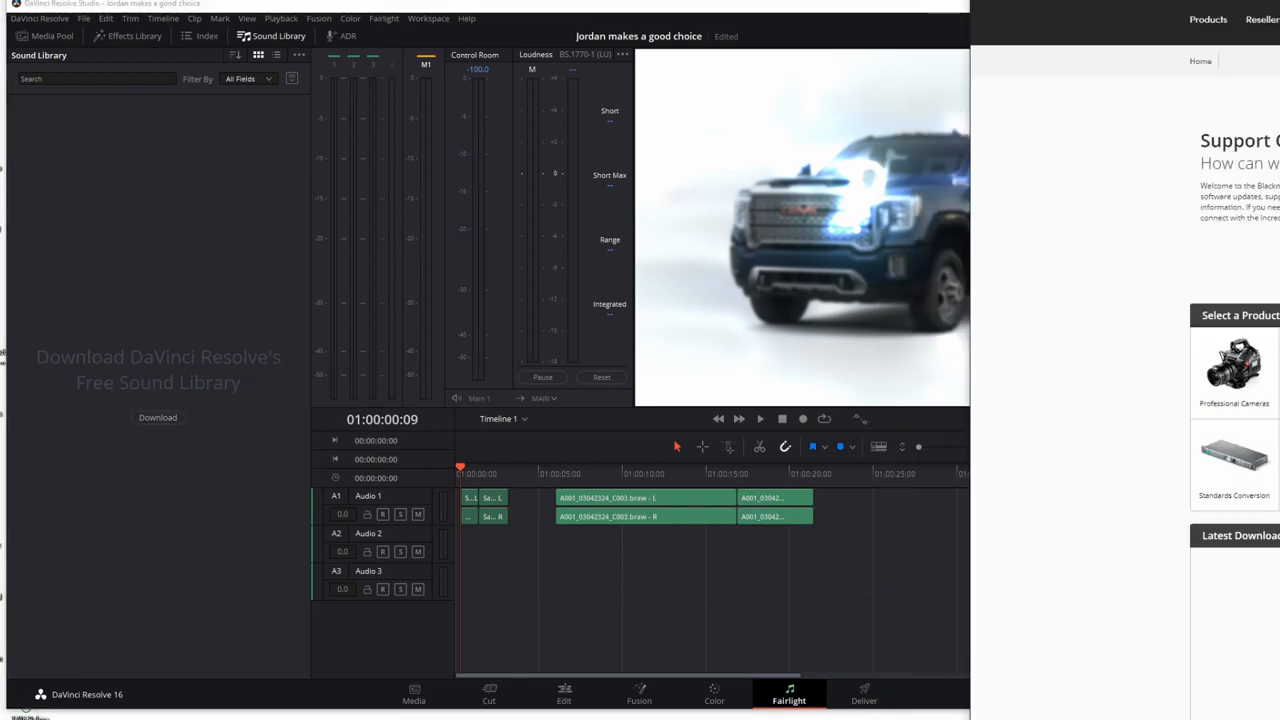
- Fill in name, email, phone, state and city on the Fairlight Sound Library registration form
click(157, 417)
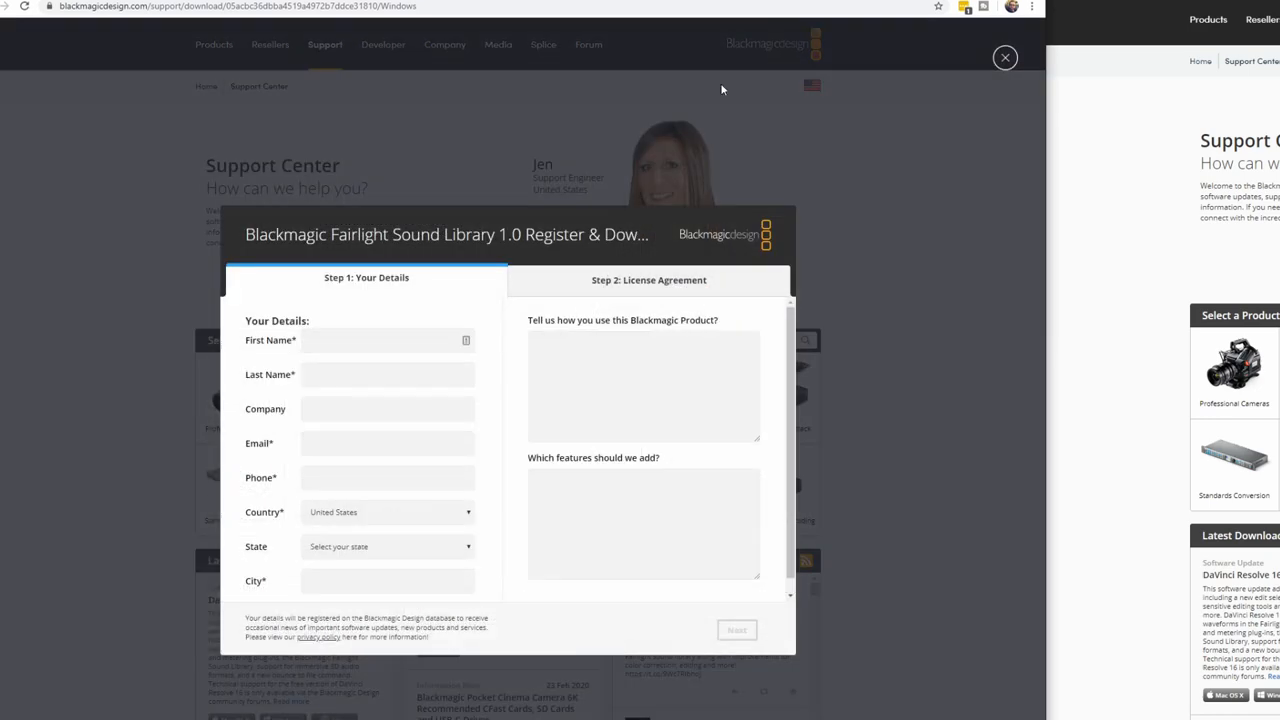
click(380, 340)
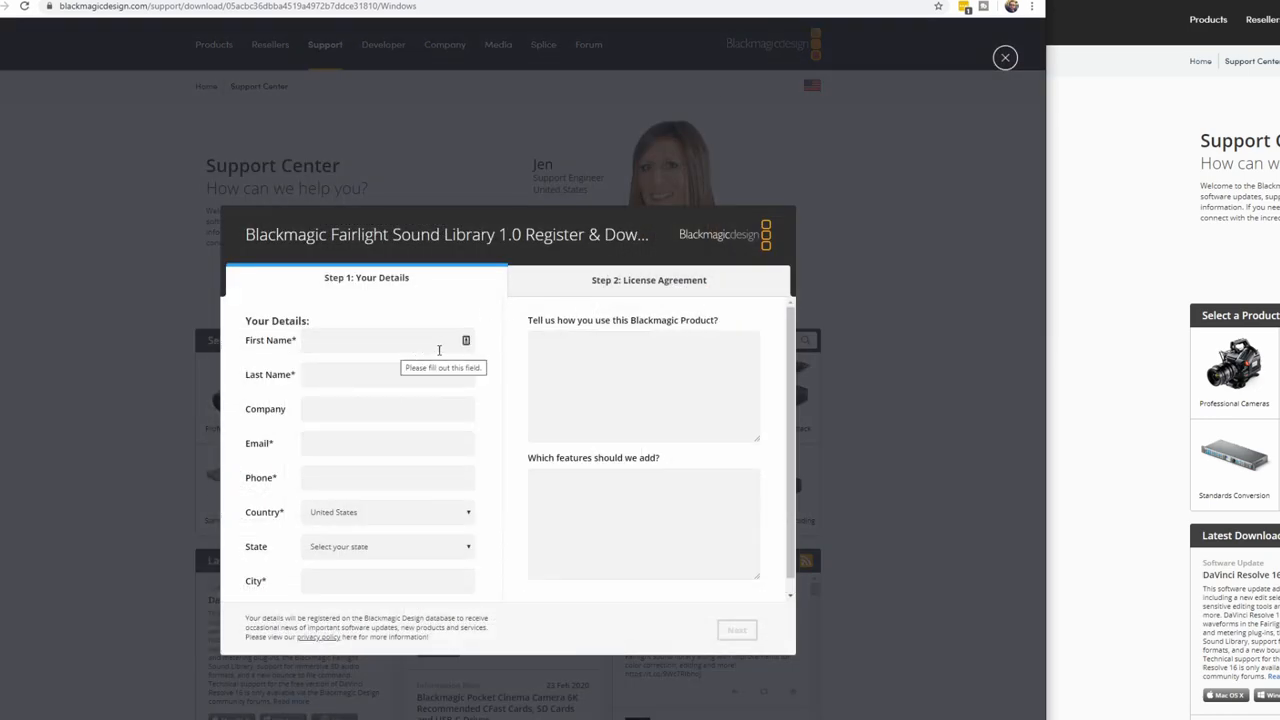
click(385, 340)
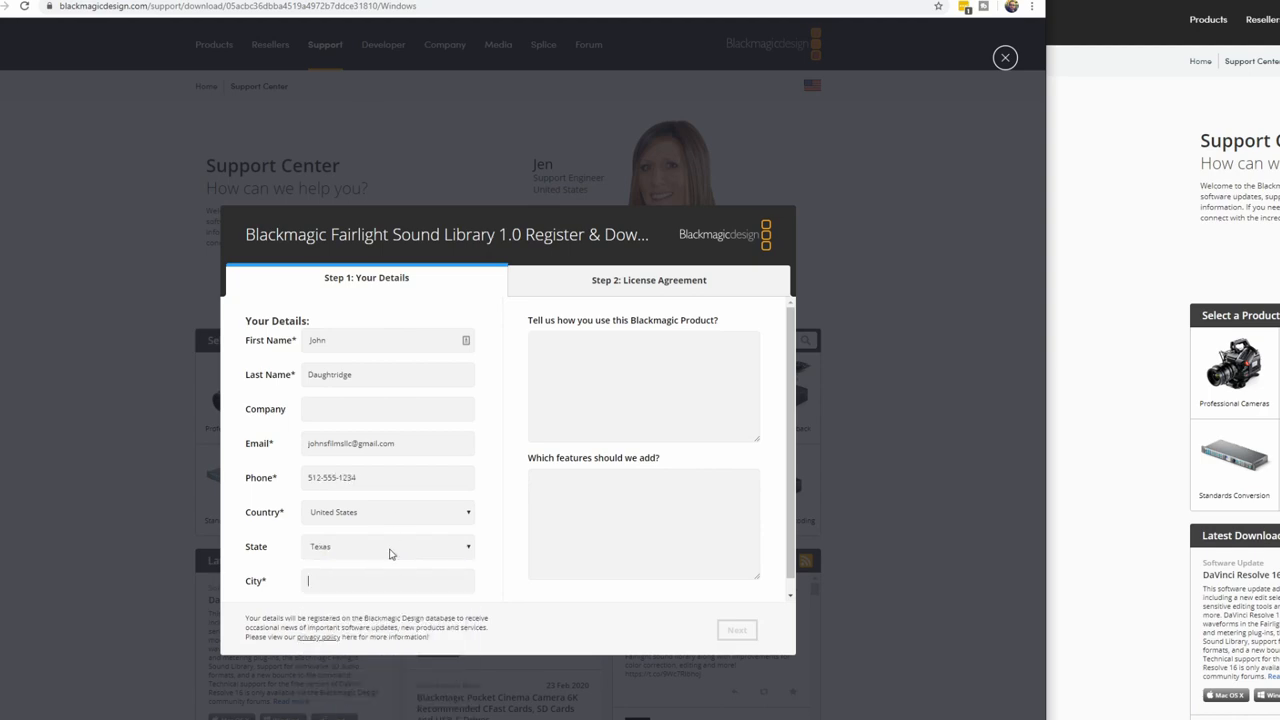
click(662, 280)
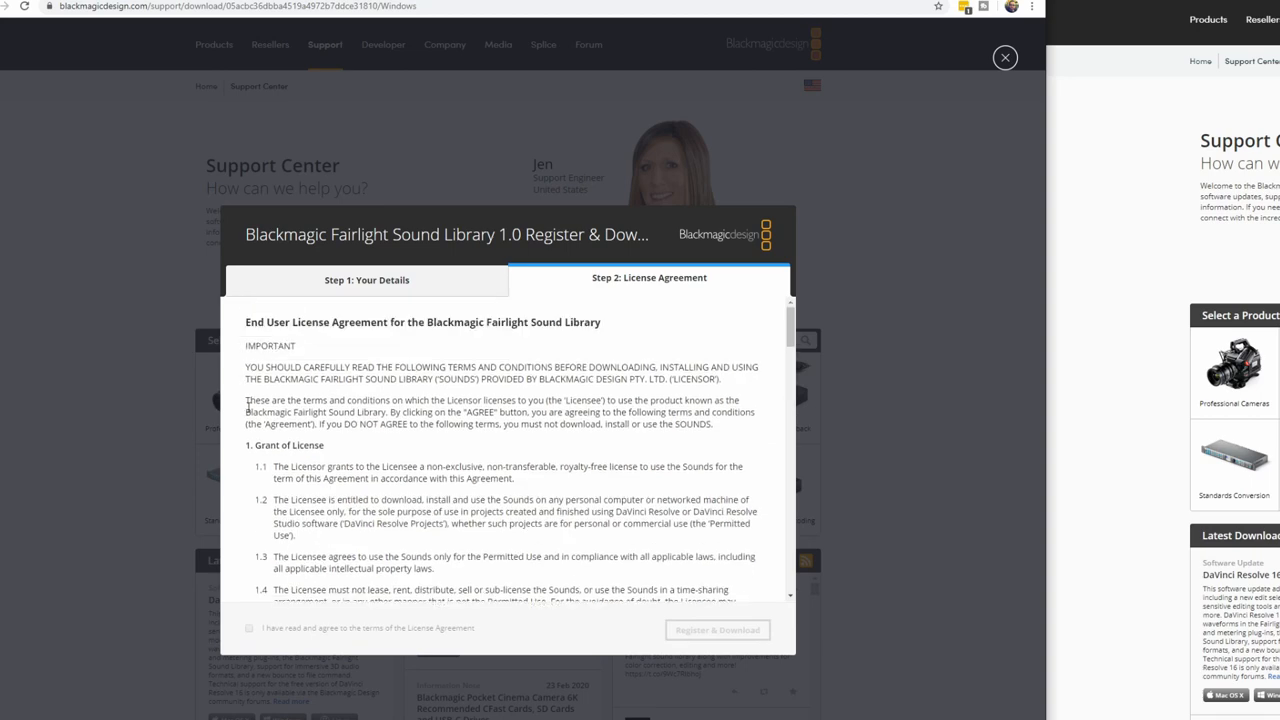
scroll(down, 3)
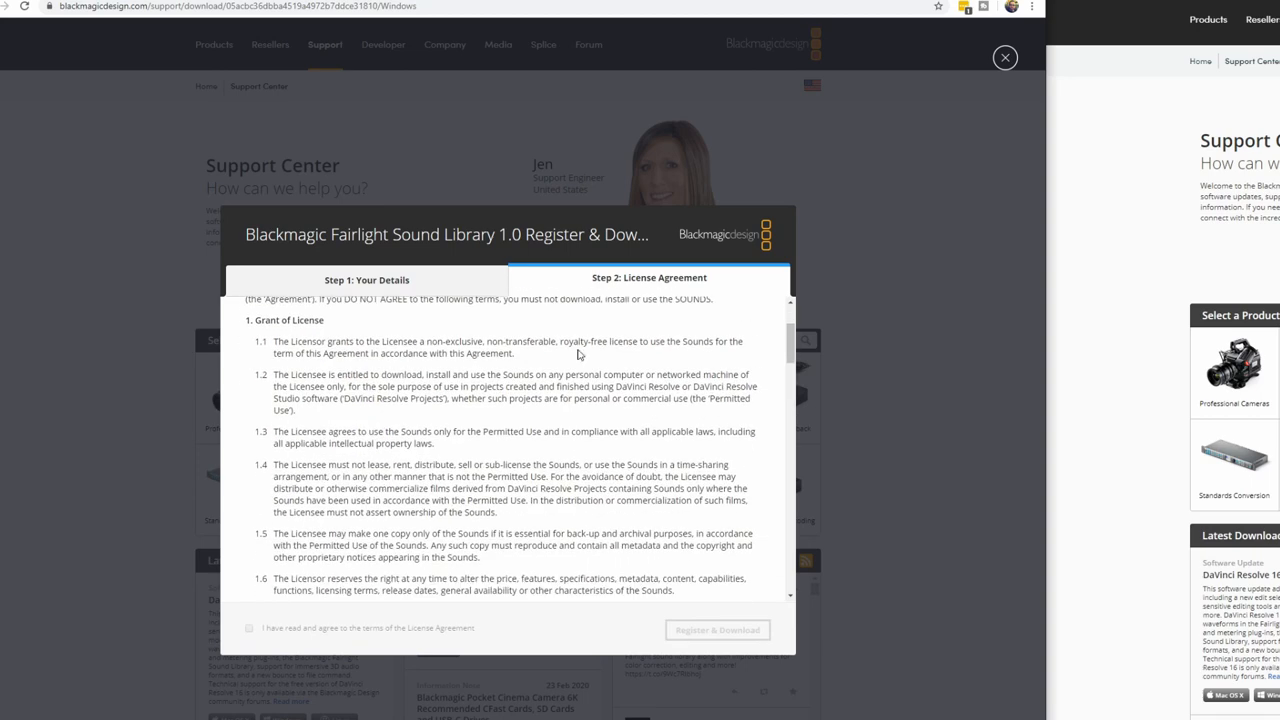
drag(258, 320, 516, 353)
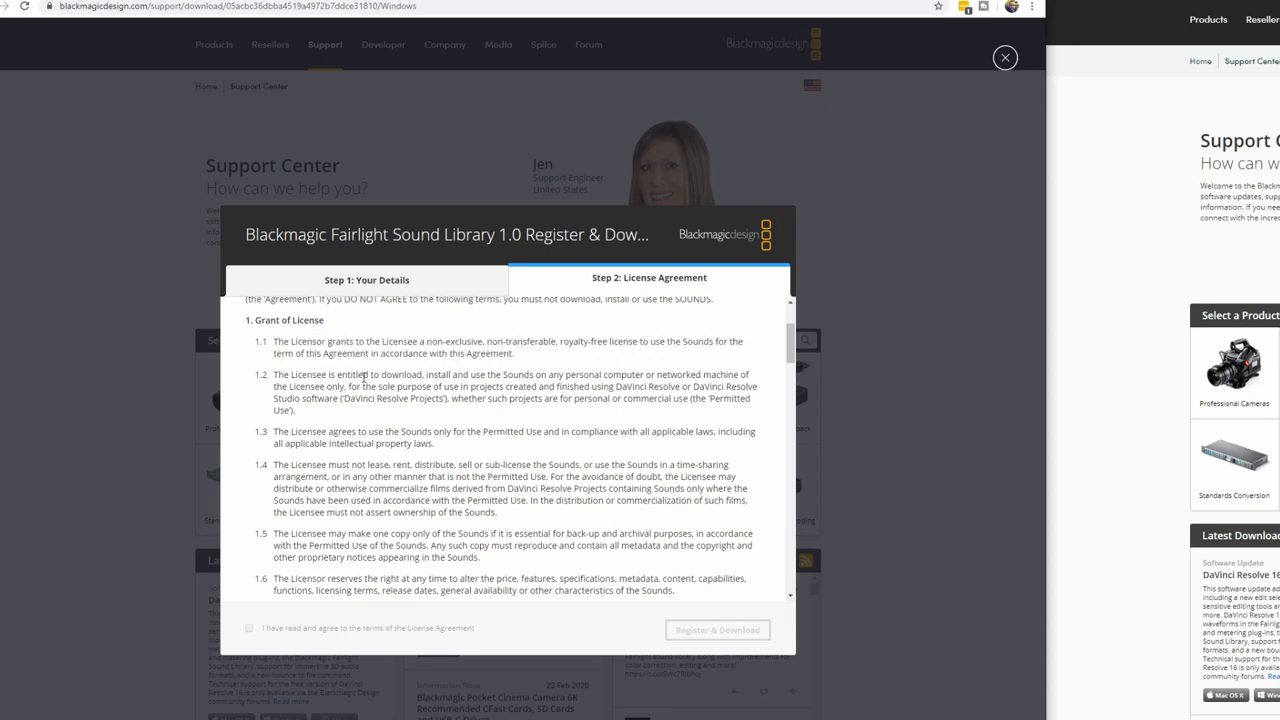
drag(363, 375, 658, 387)
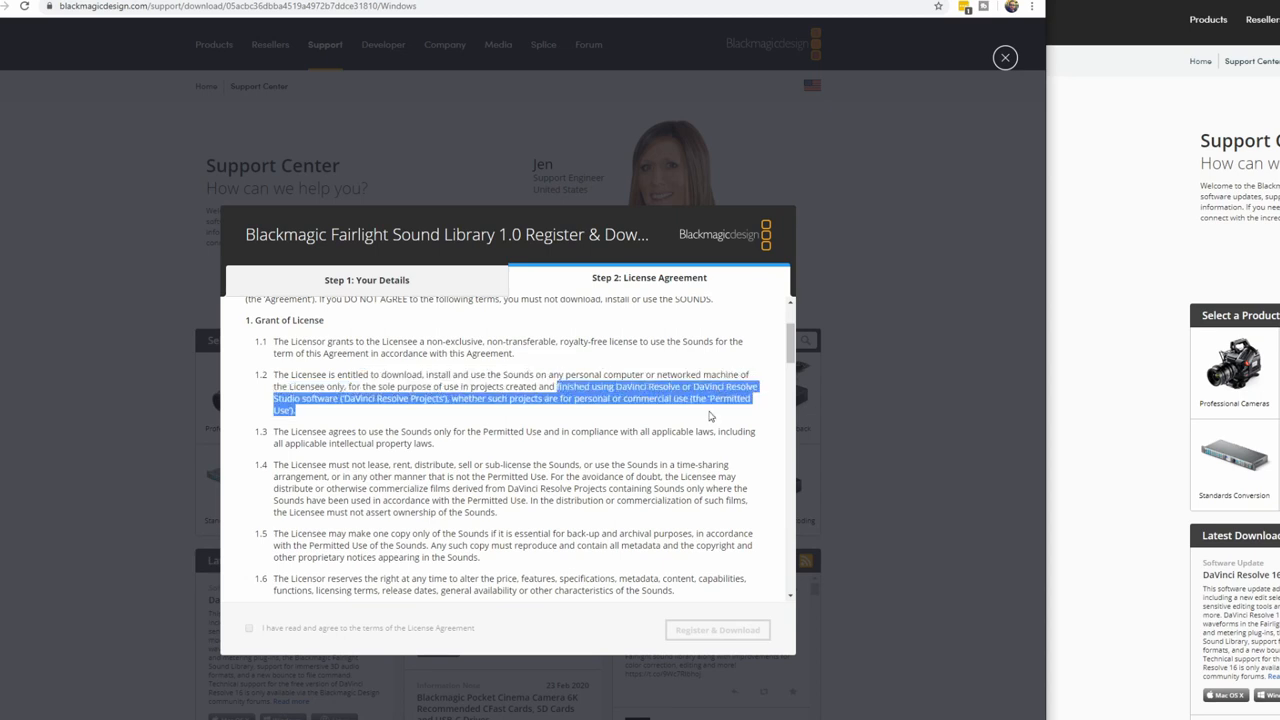
mouse_move(441, 459)
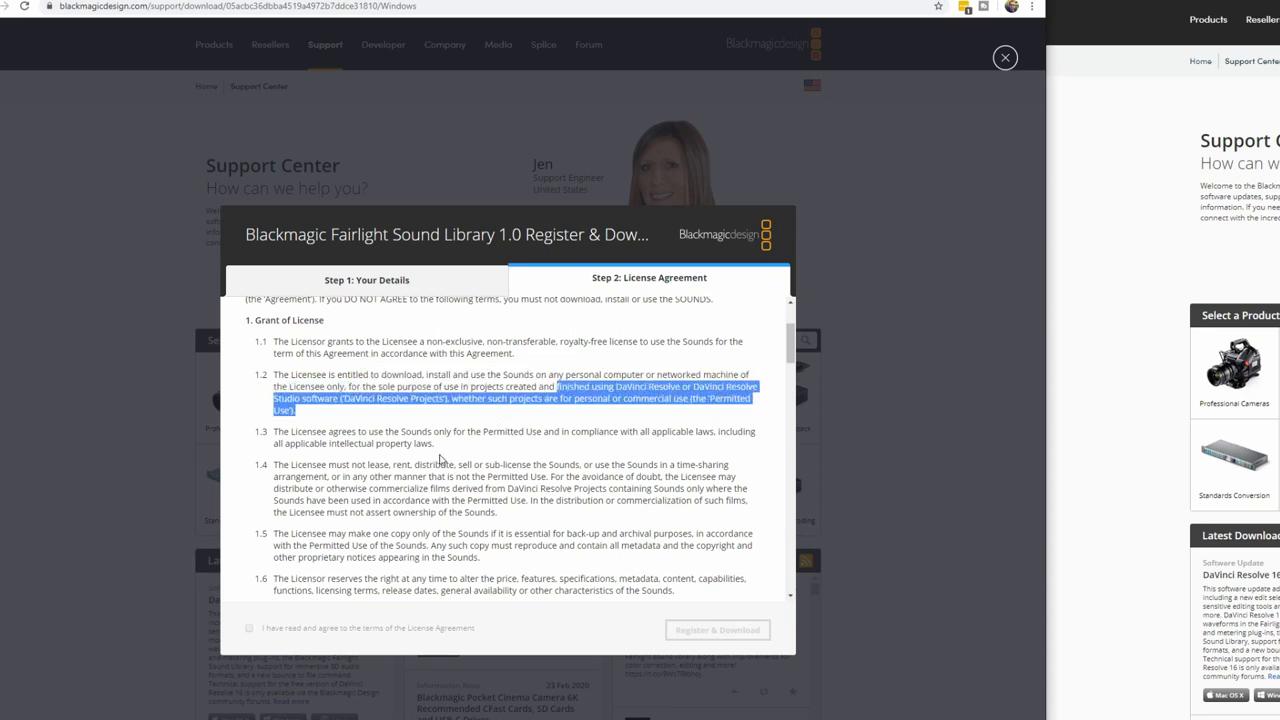
scroll(down, 3)
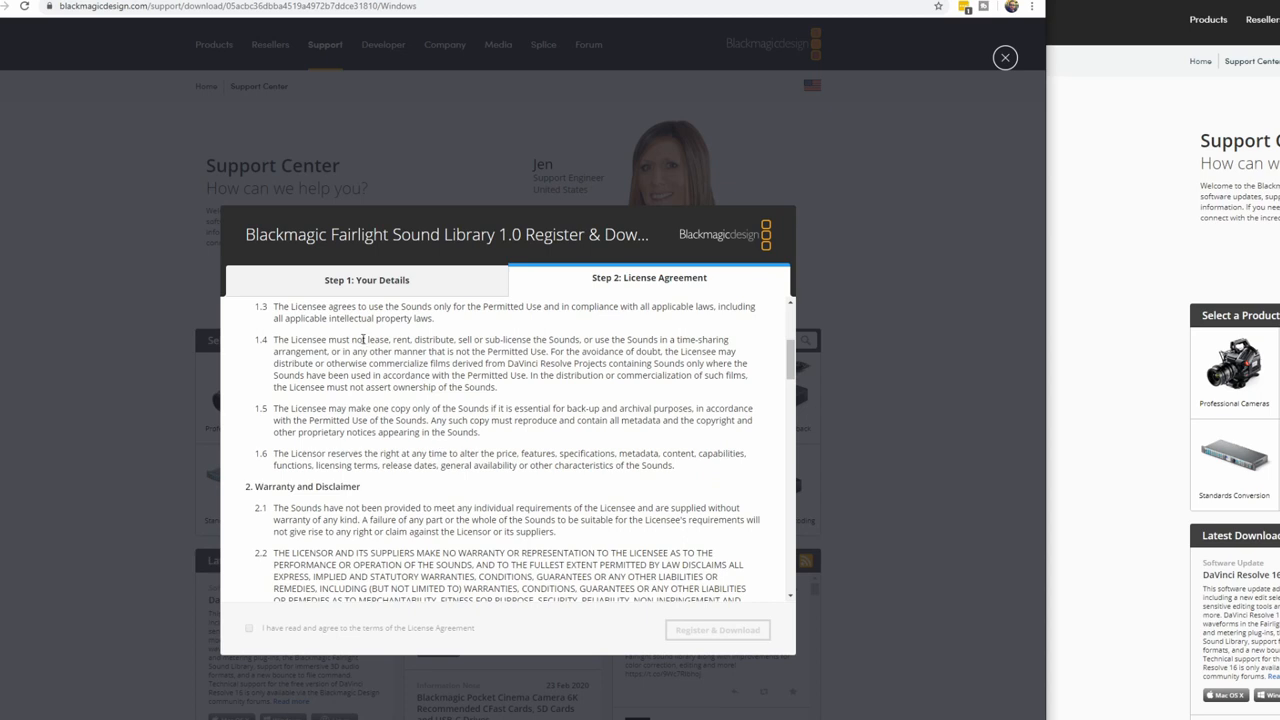
drag(367, 339, 560, 339)
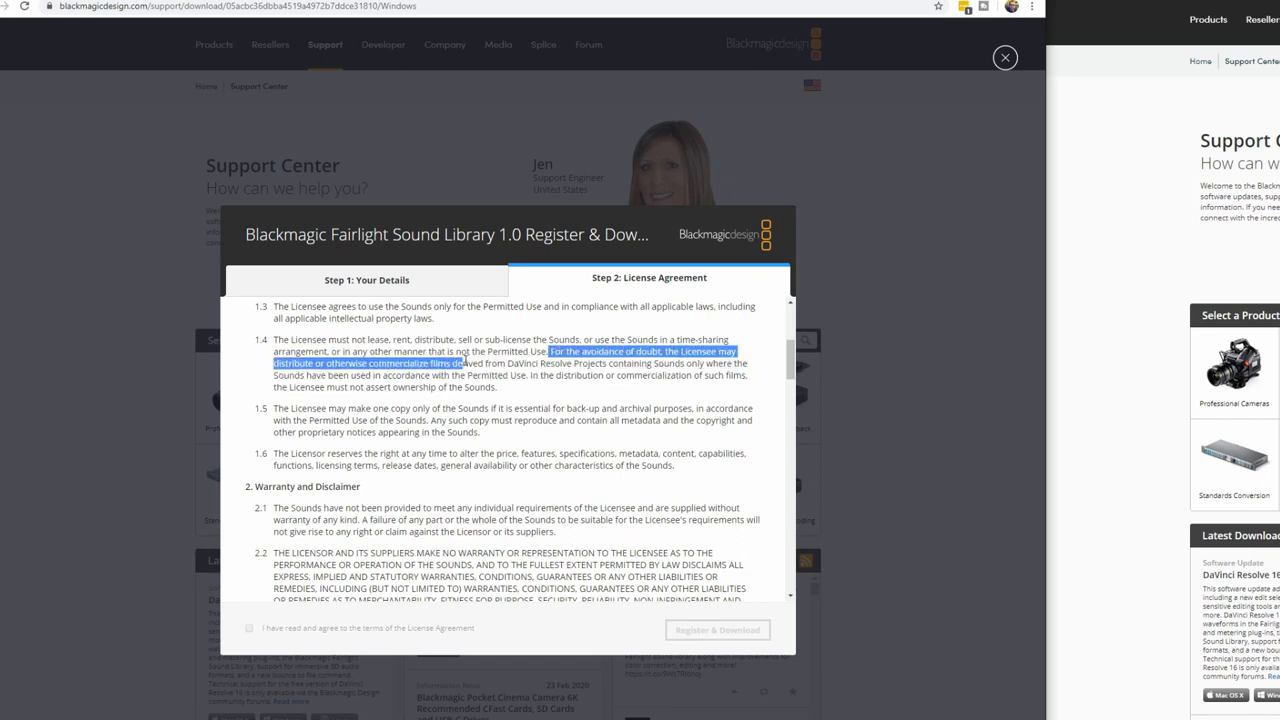
drag(555, 351, 730, 375)
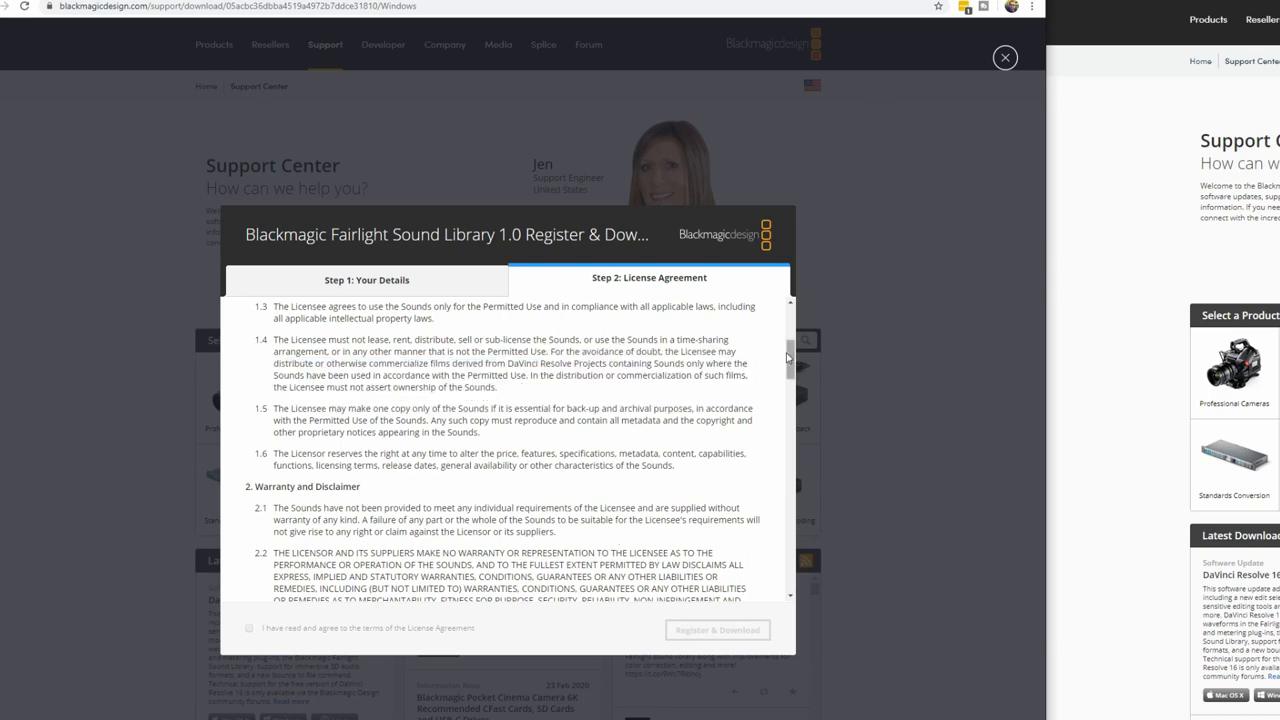
- Agree to the License Agreement and choose Register & Download
click(715, 629)
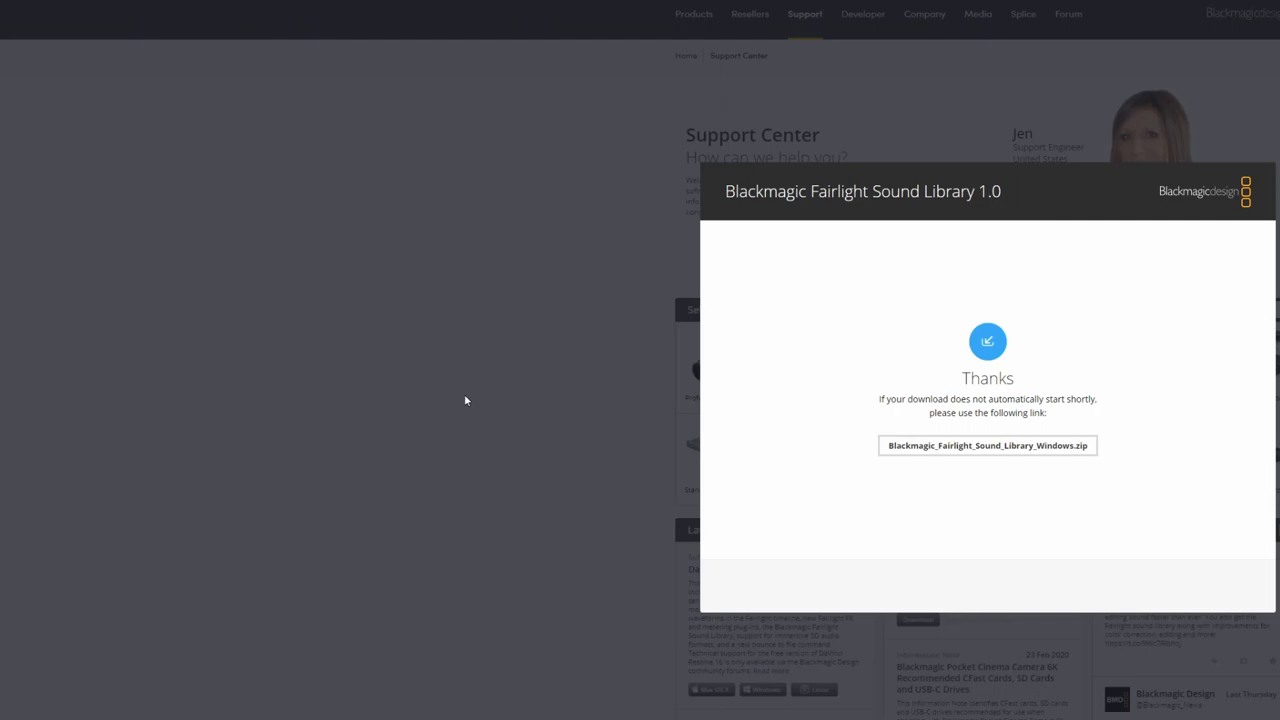
mouse_move(464, 413)
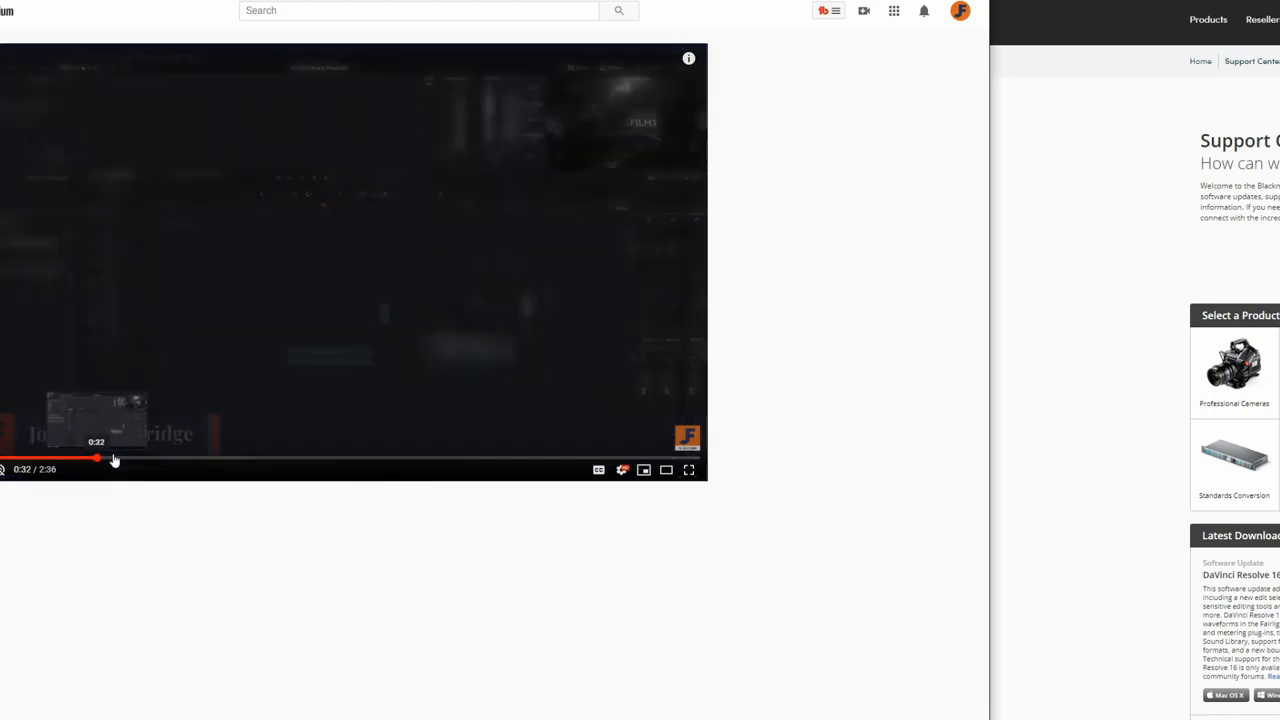
- Skip ahead in the sound library tutorial video and scroll to browse its comments
click(383, 460)
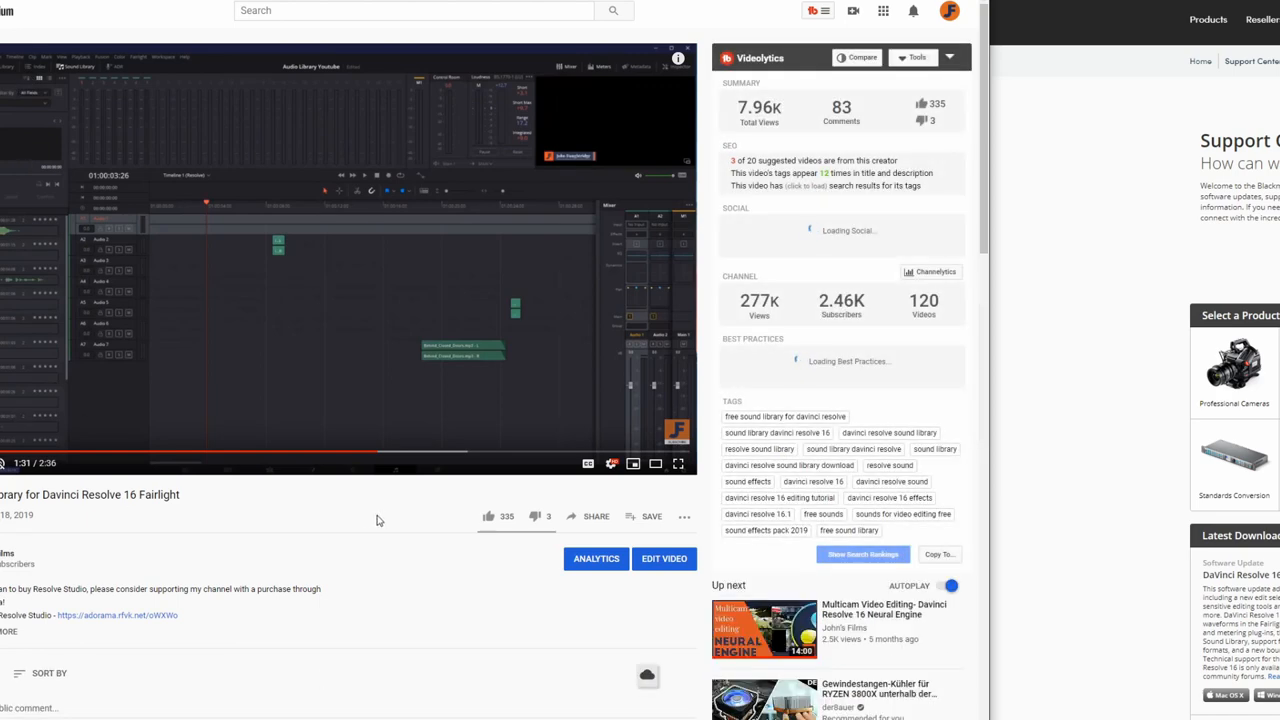
scroll(down, 3)
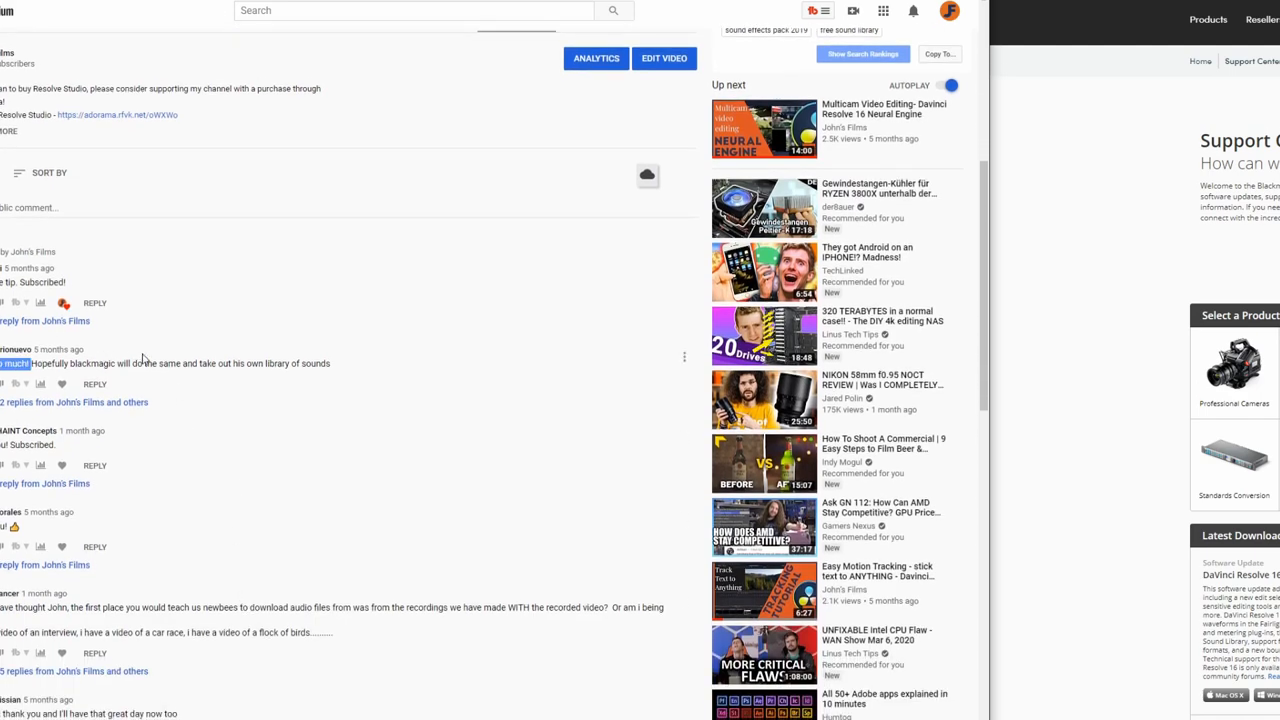
drag(33, 363, 330, 363)
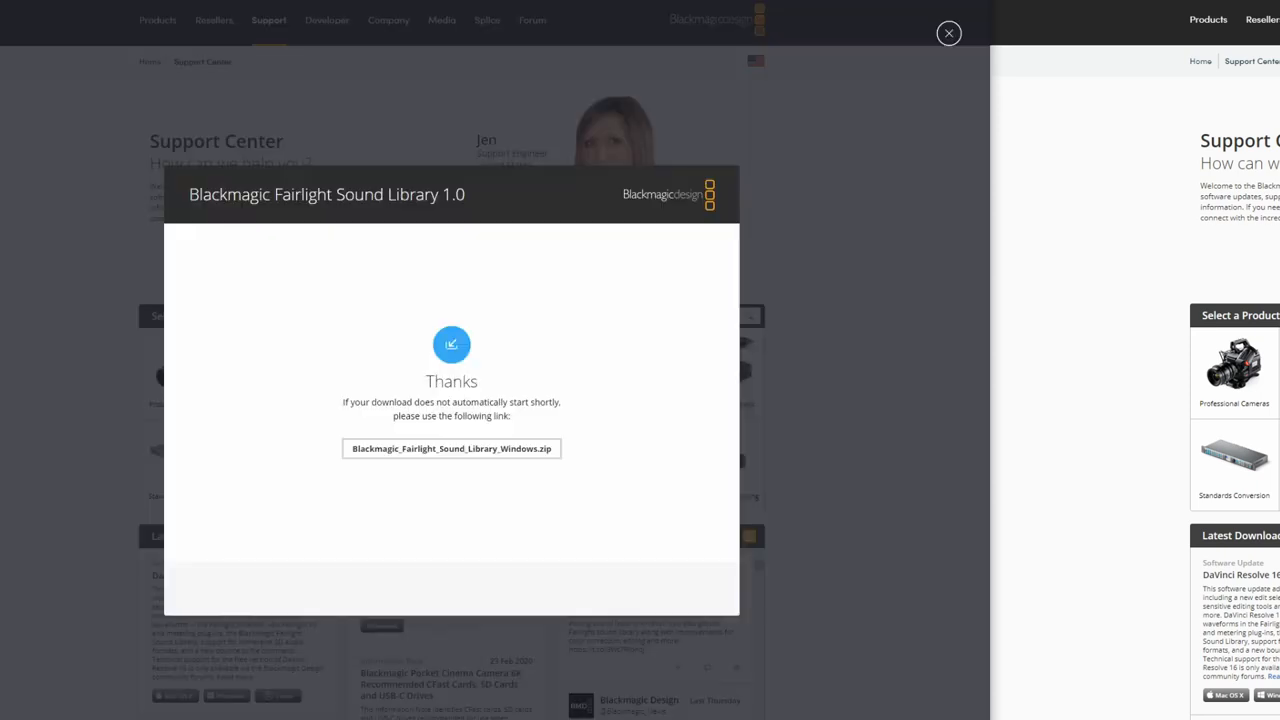
mouse_move(520, 425)
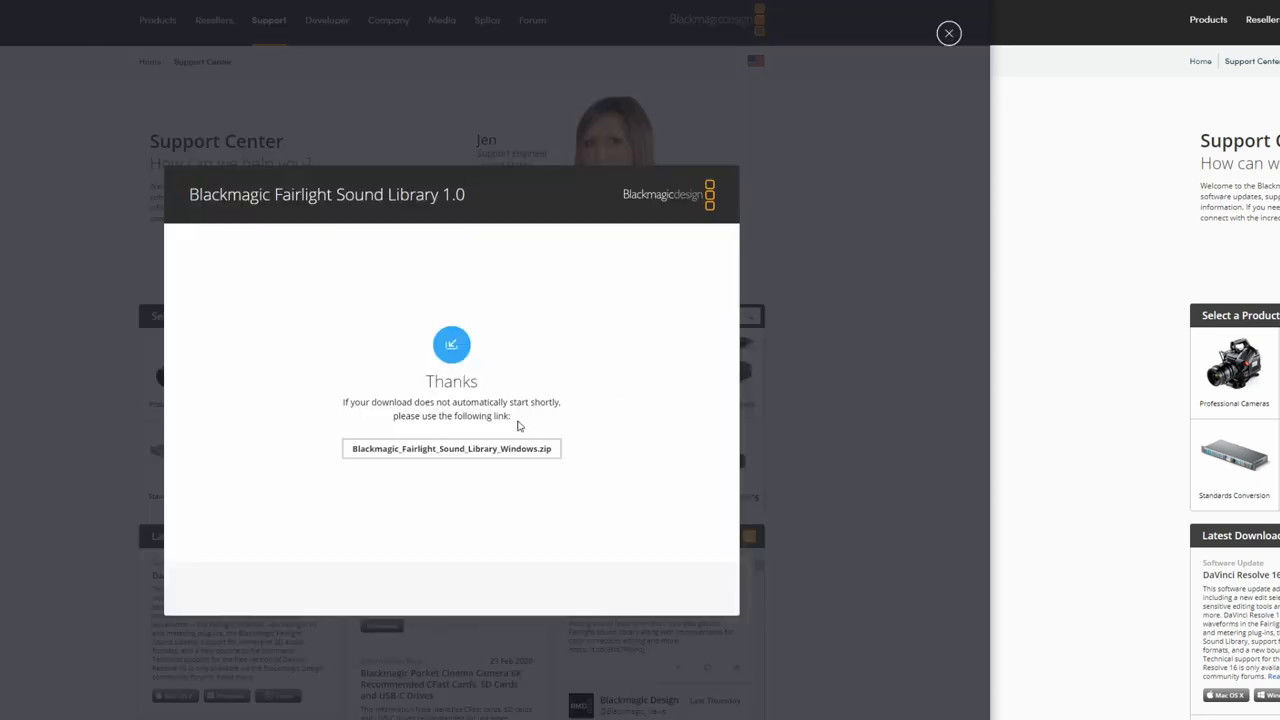
- Download Blackmagic_Fairlight_Sound_Library_Windows.zip from the thanks page
click(946, 33)
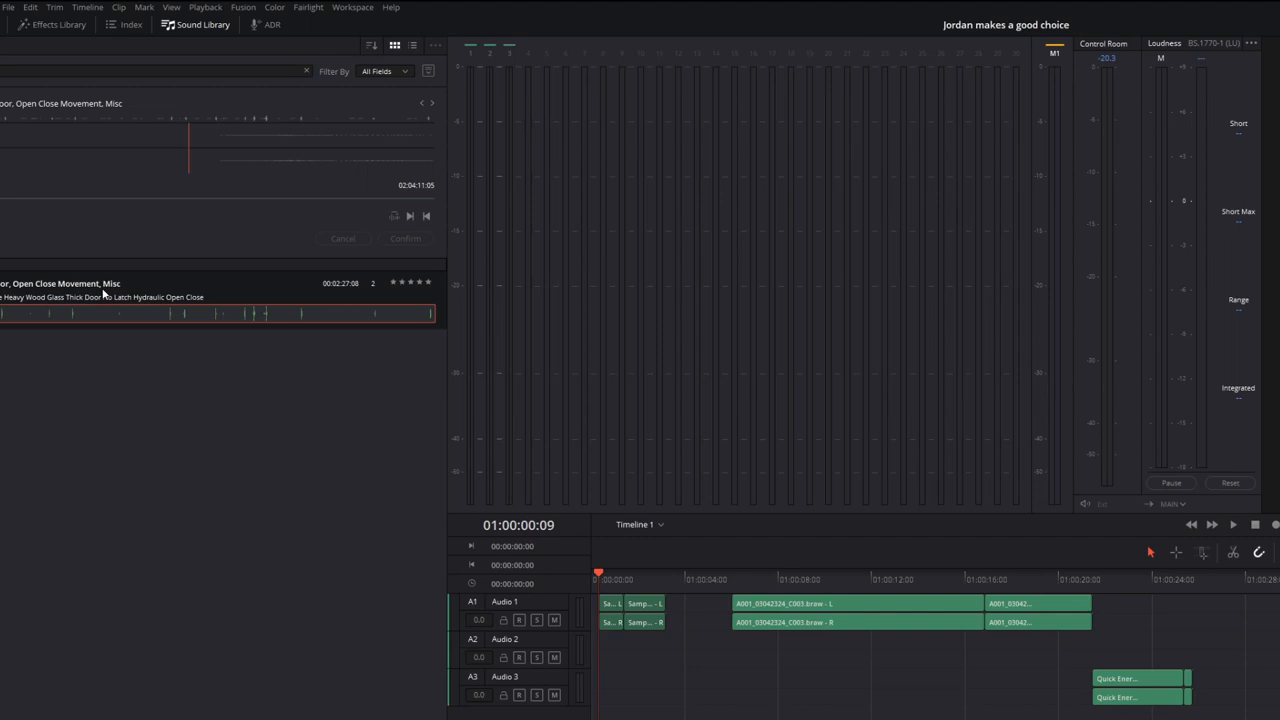
- Preview the heavy wood glass door open-close sound effect in the Sound Library player
click(1244, 527)
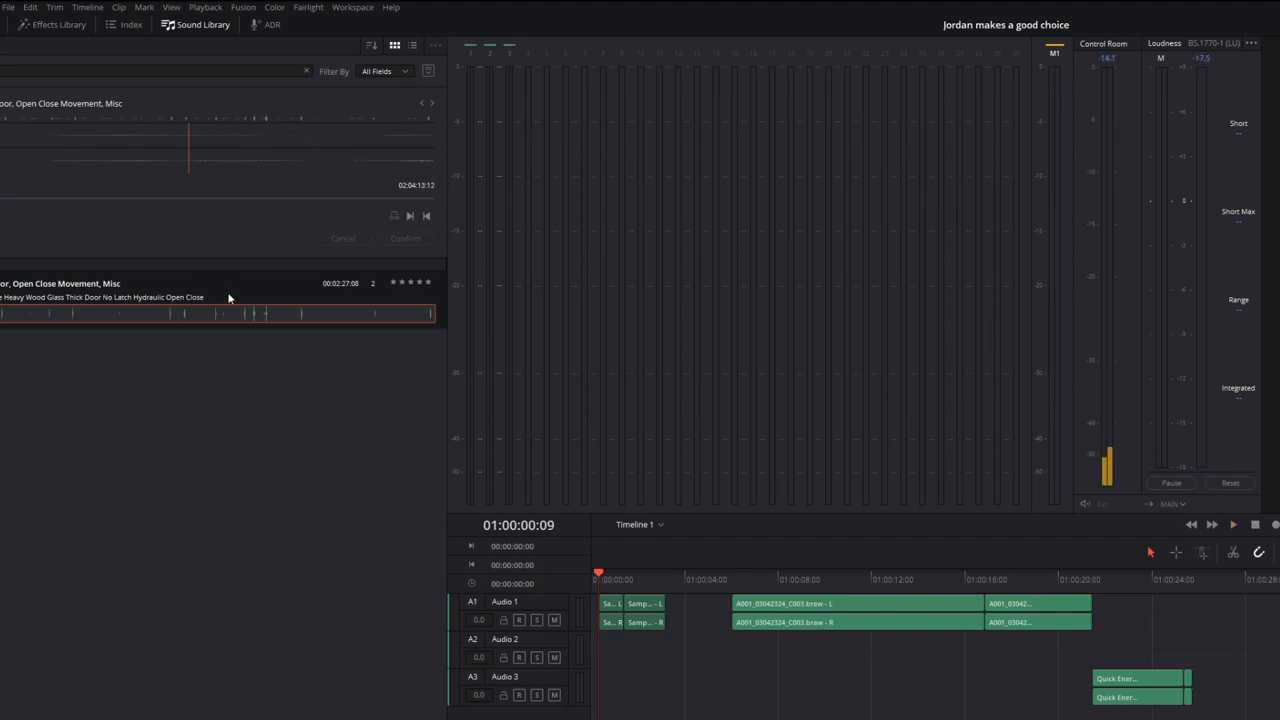
mouse_move(212, 492)
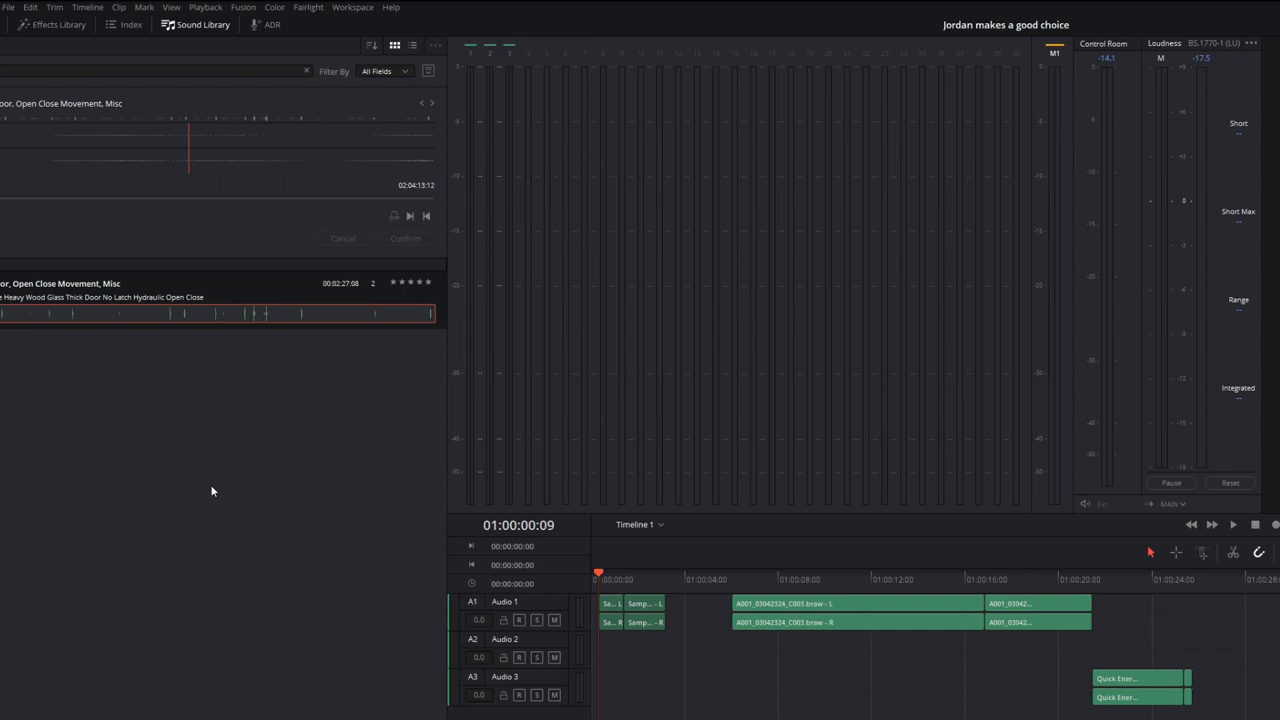